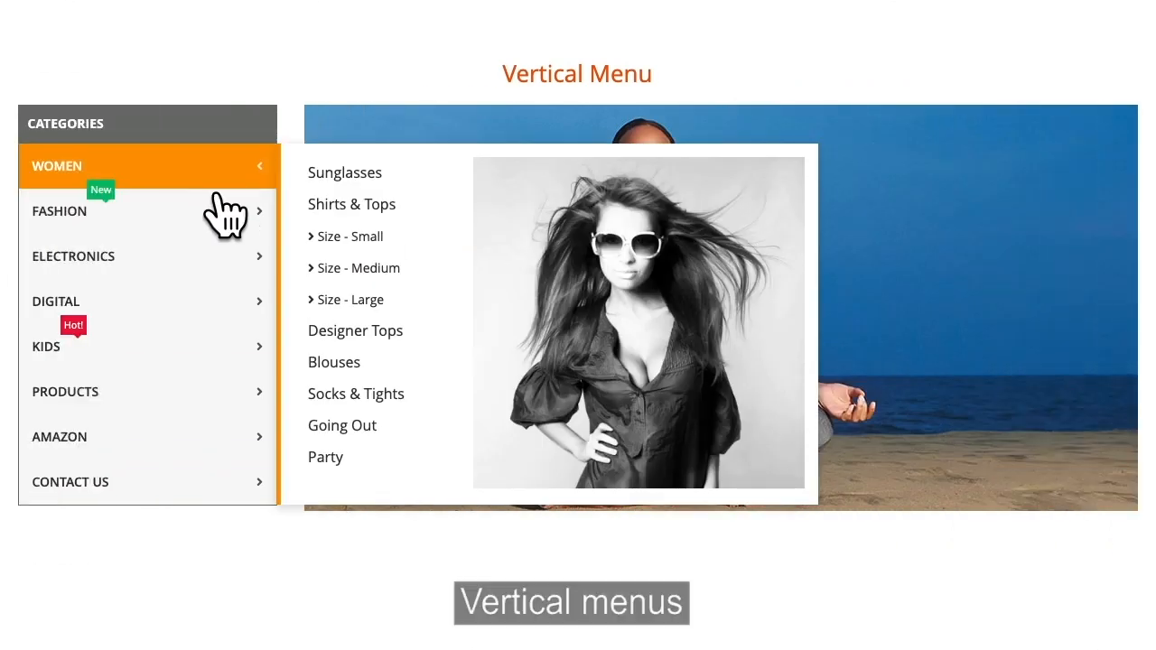
- Browse the Luma category menus, expanding Shirts & Tops and drilling into Tops
click(59, 436)
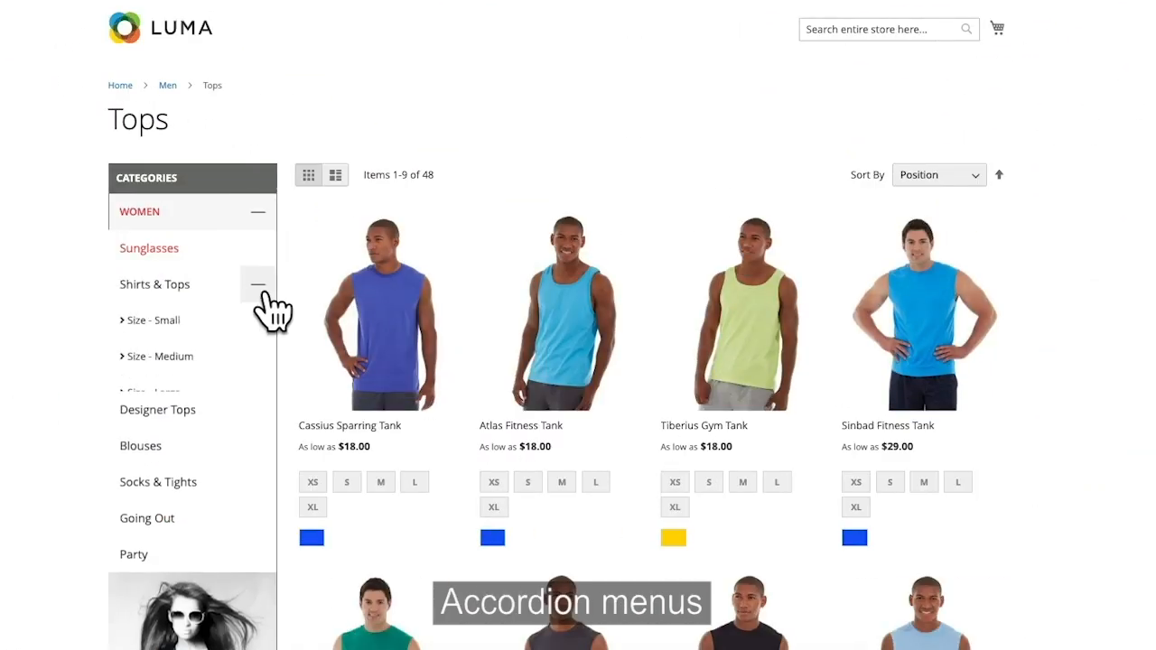
click(258, 285)
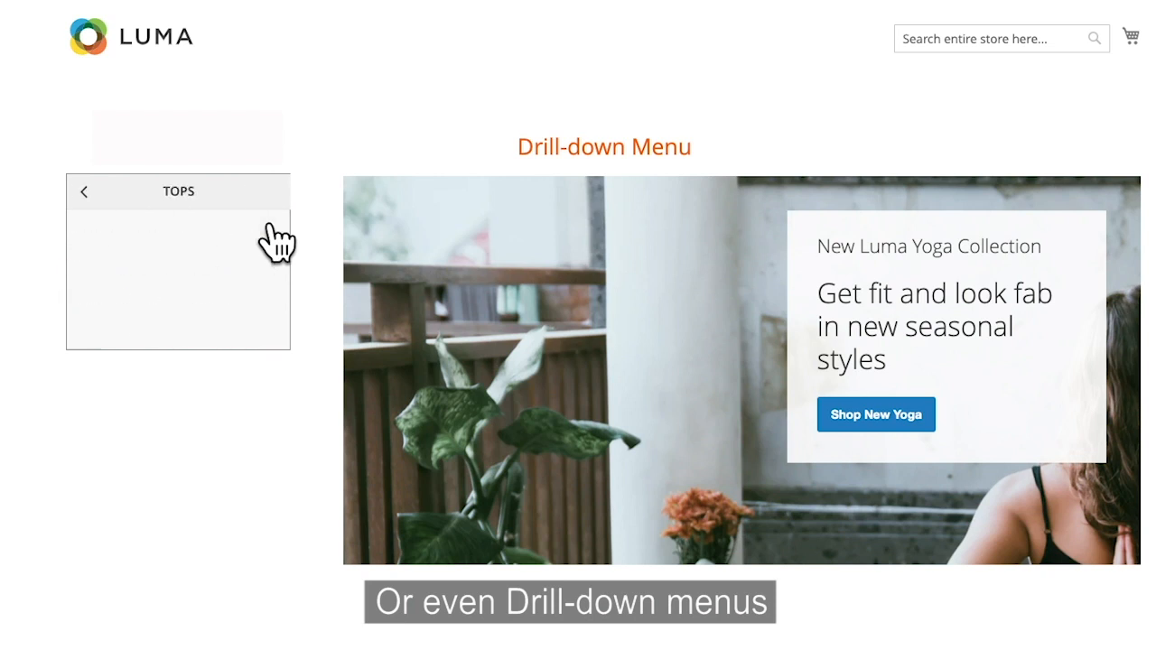
click(84, 190)
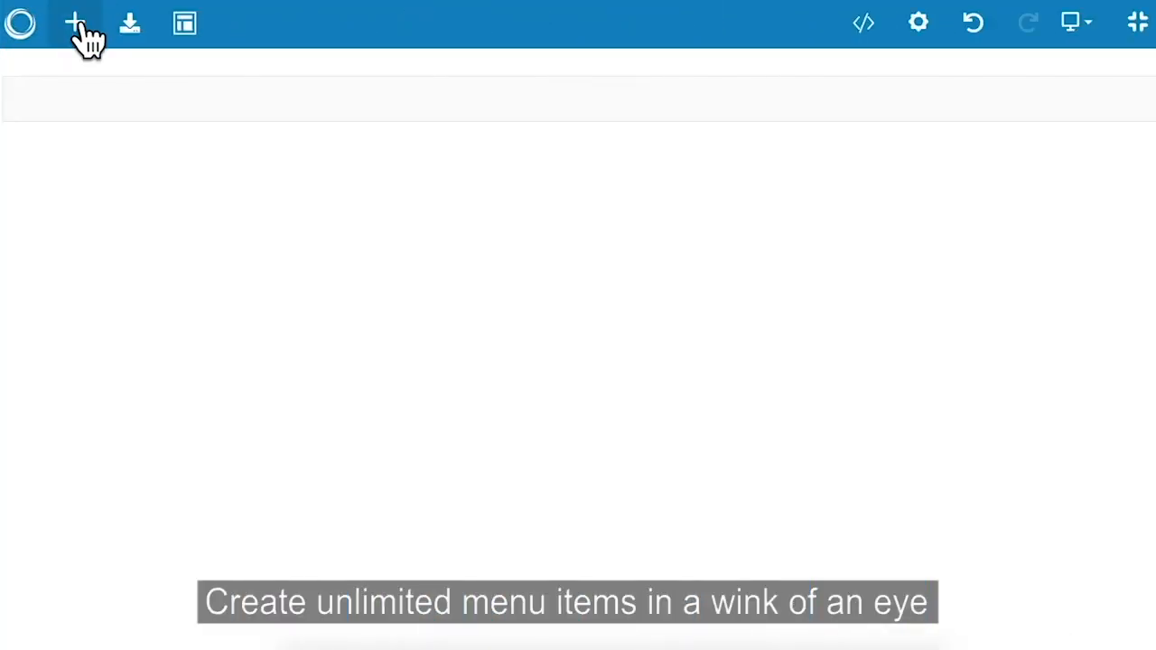
- Add top-level menu items and title the first two Women and Fashion
click(75, 23)
text(Women)
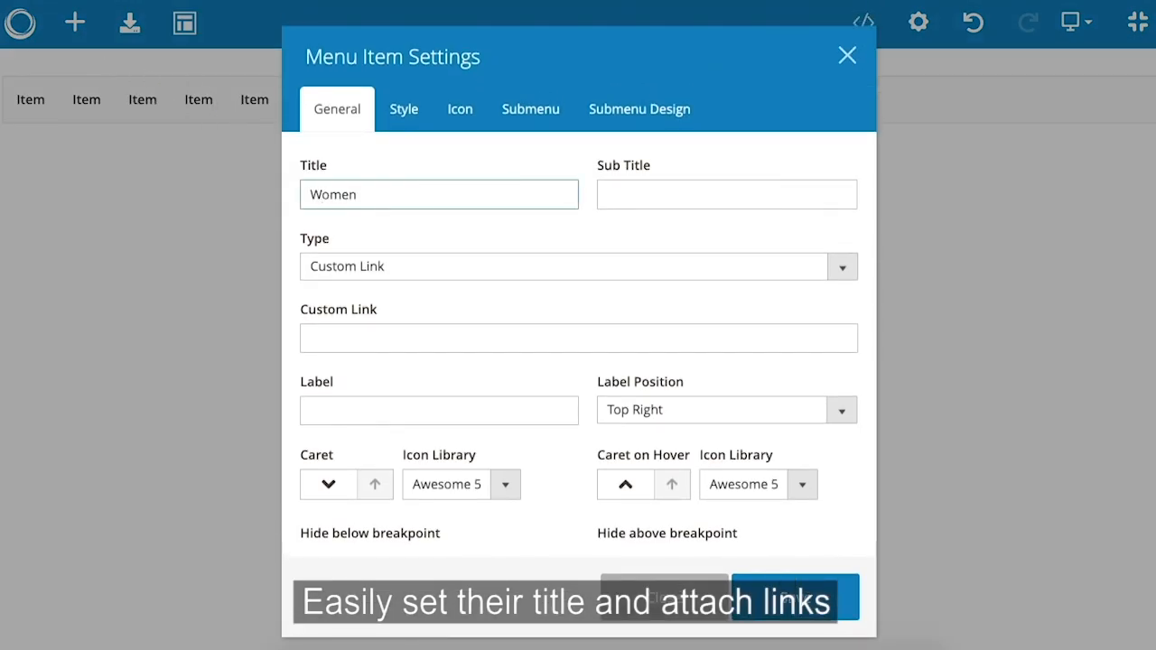
click(530, 108)
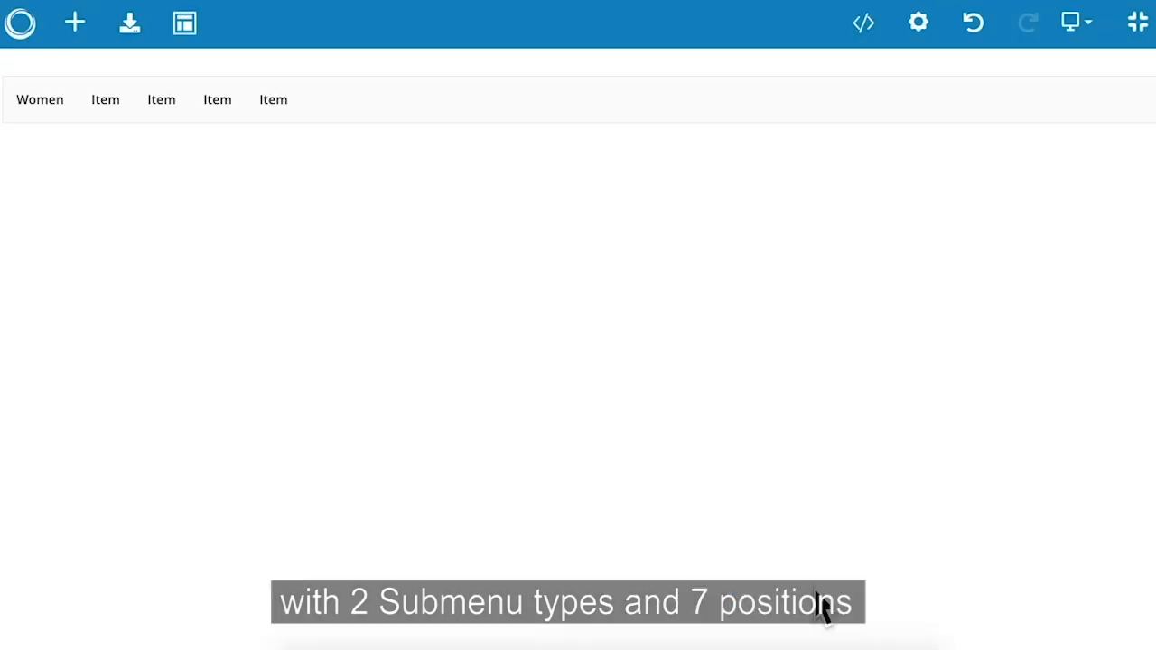
click(105, 99)
text(Fashion)
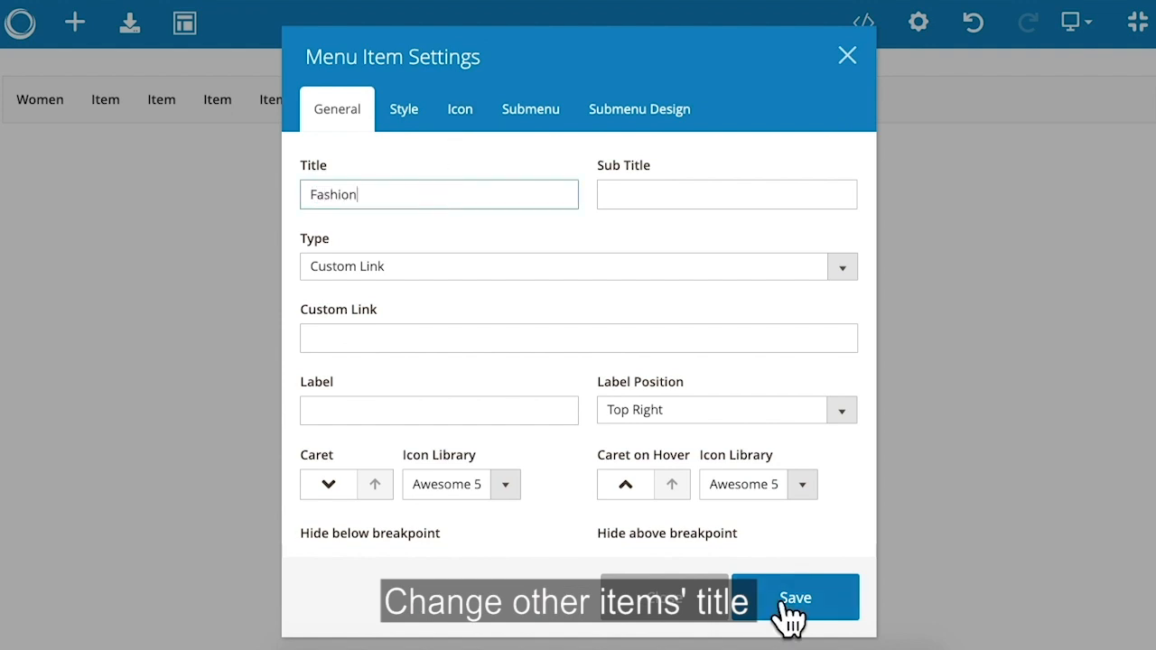
click(793, 598)
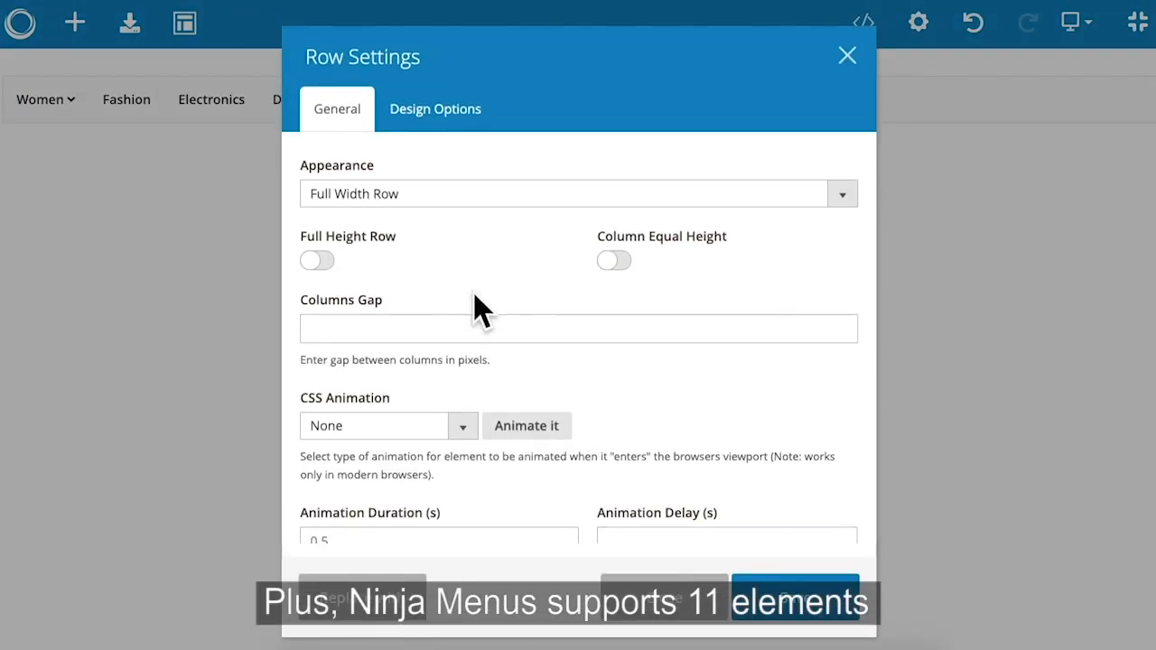
- Give the Women submenu a 1/2 + 1/2 row with a Sunglasses item in column one
click(846, 55)
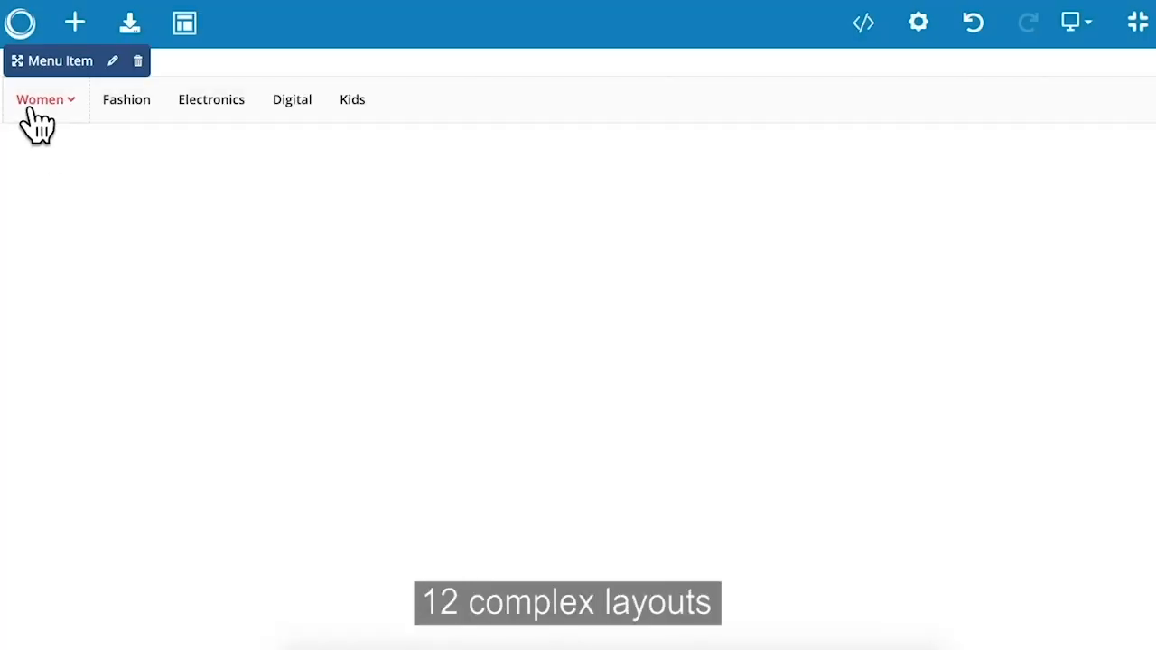
click(170, 260)
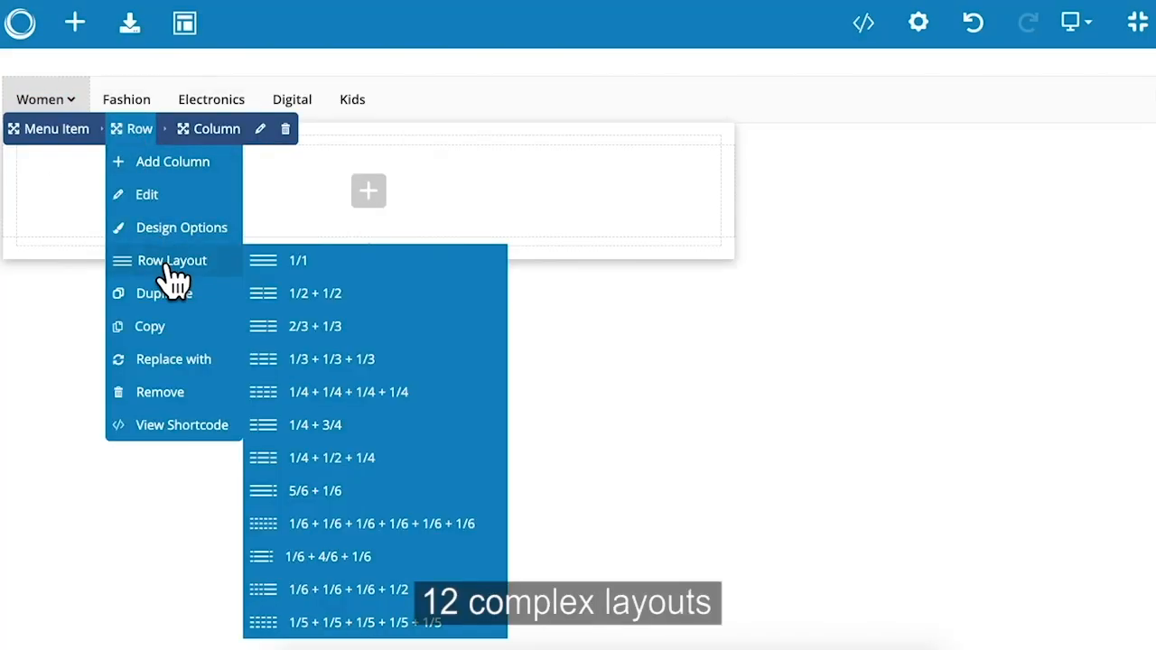
click(314, 293)
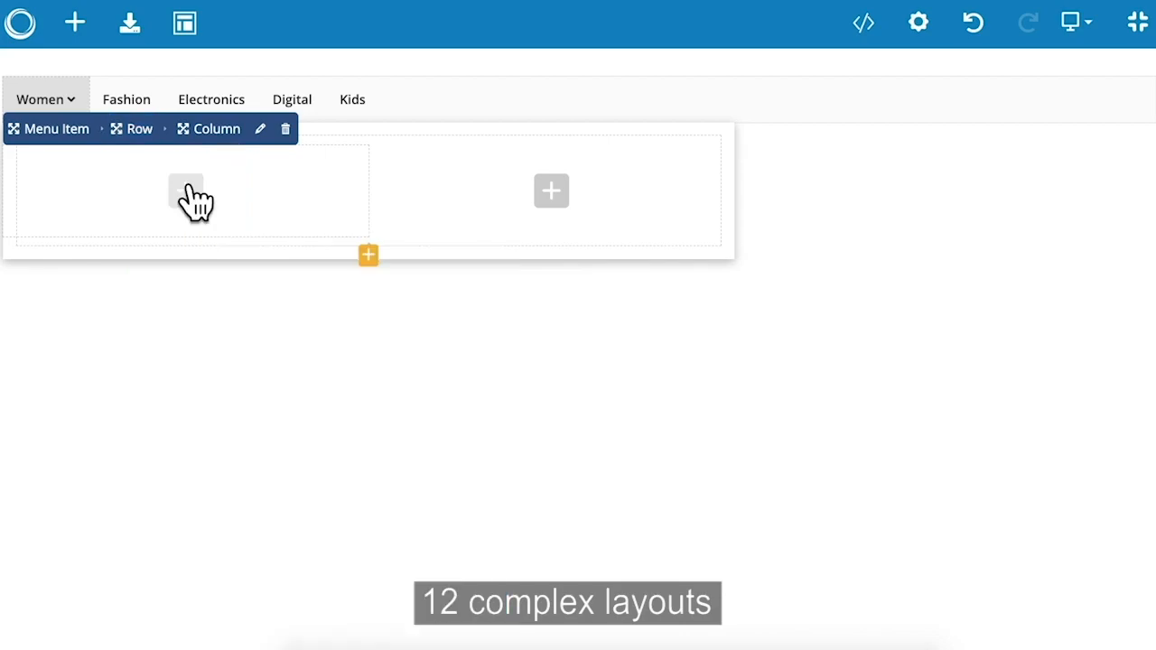
click(260, 128)
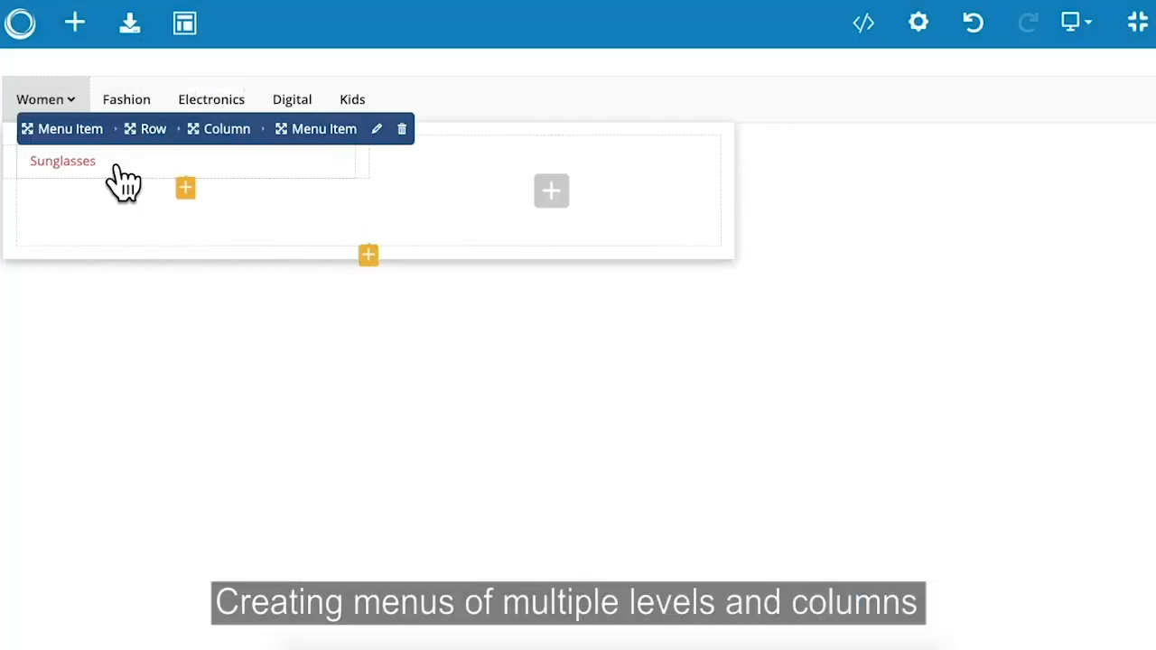
click(186, 187)
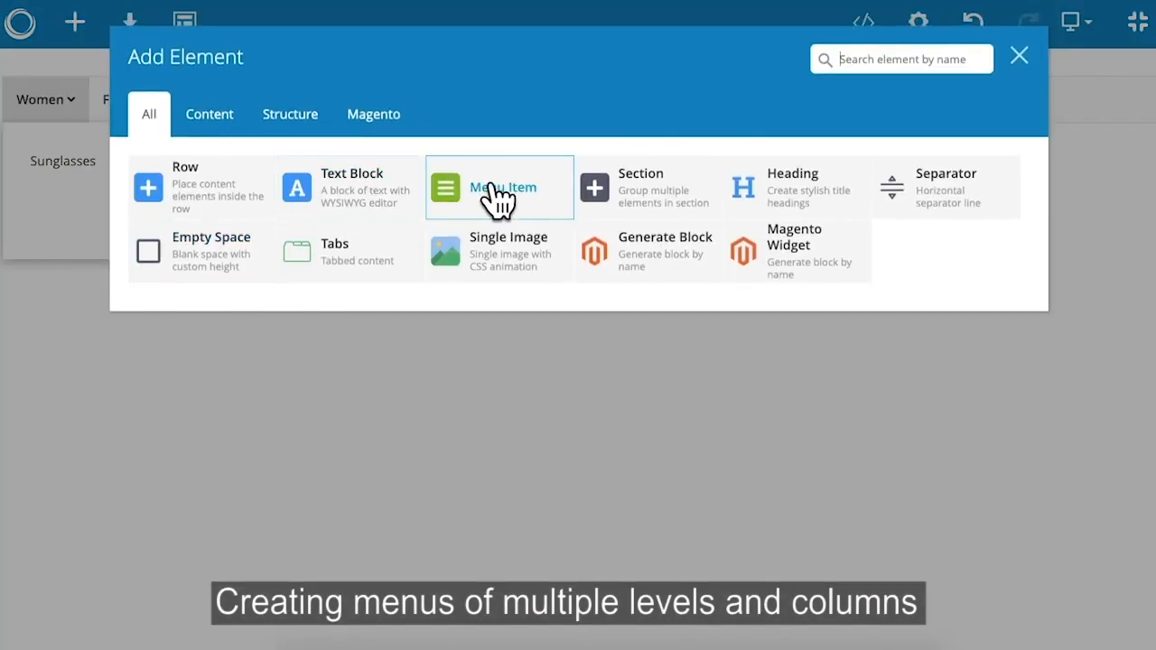
- Add Shirts & Tops and Size - Small items, with a chevron icon on Size - Small
click(499, 187)
text(Shirts & Tops)
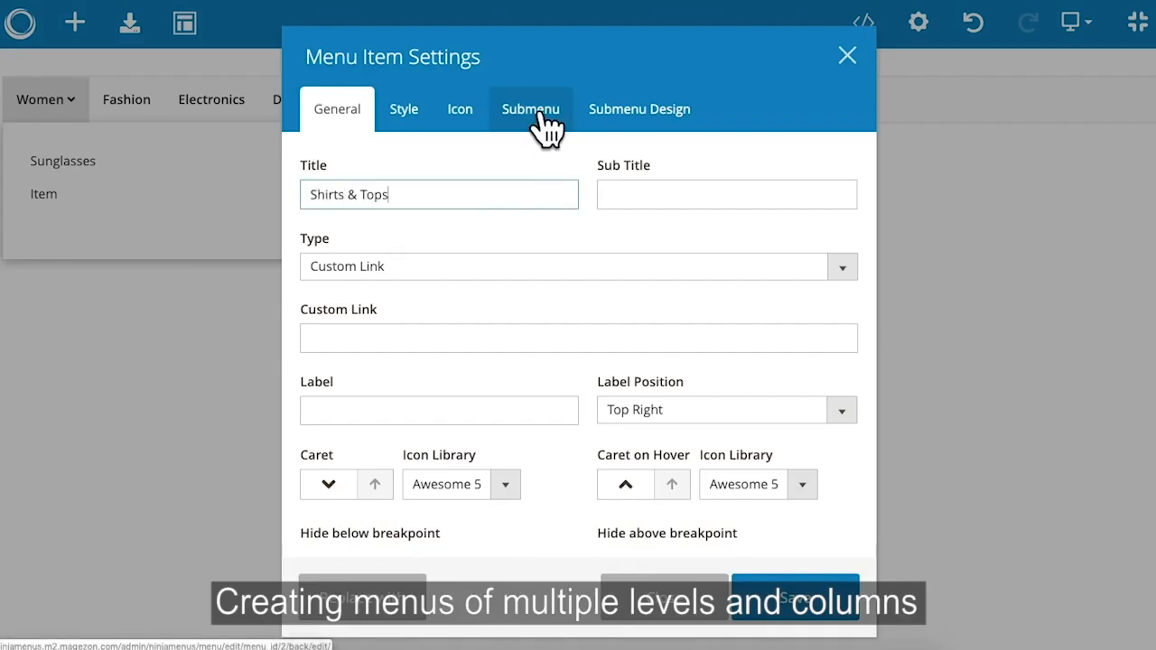
click(530, 108)
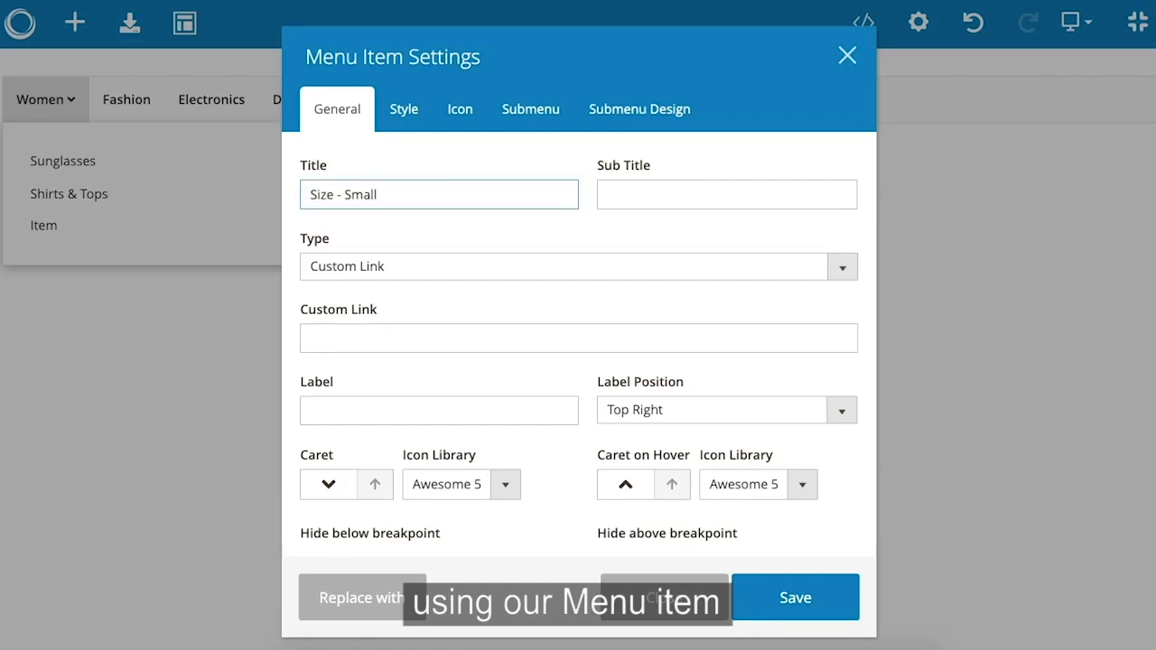
click(459, 108)
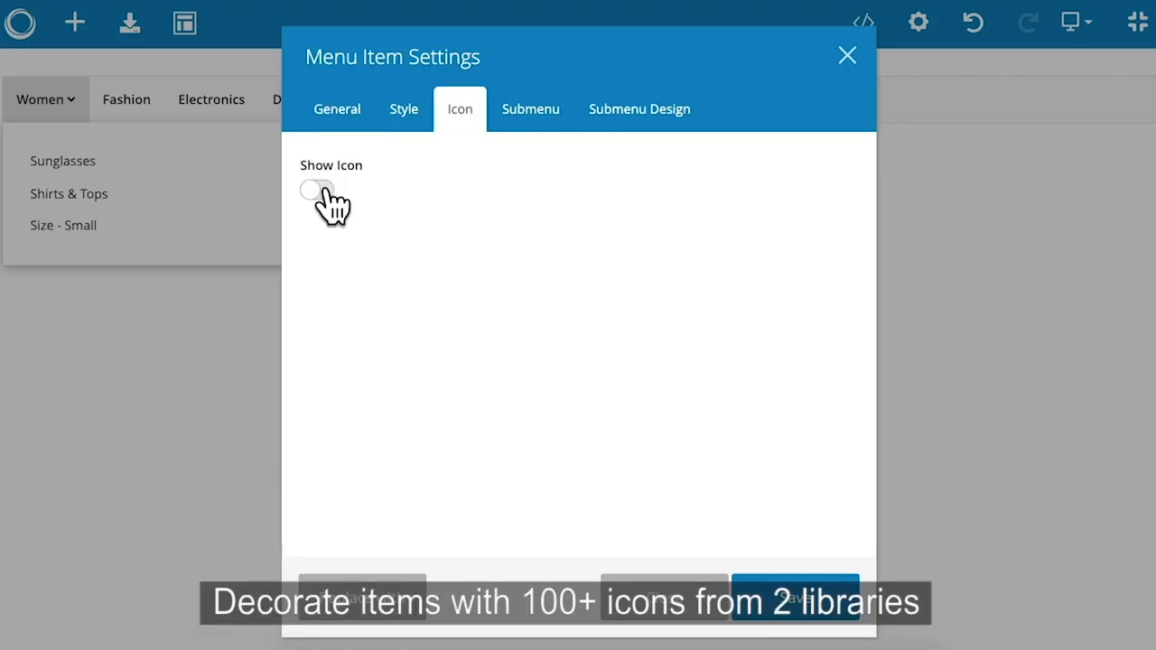
click(317, 190)
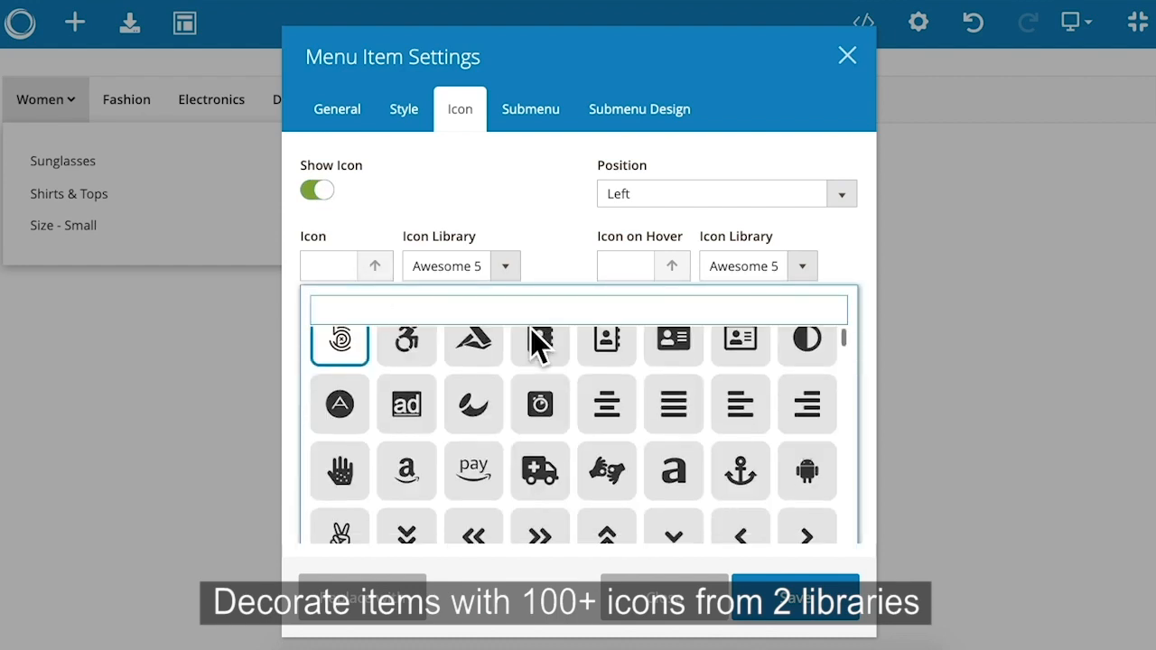
click(806, 535)
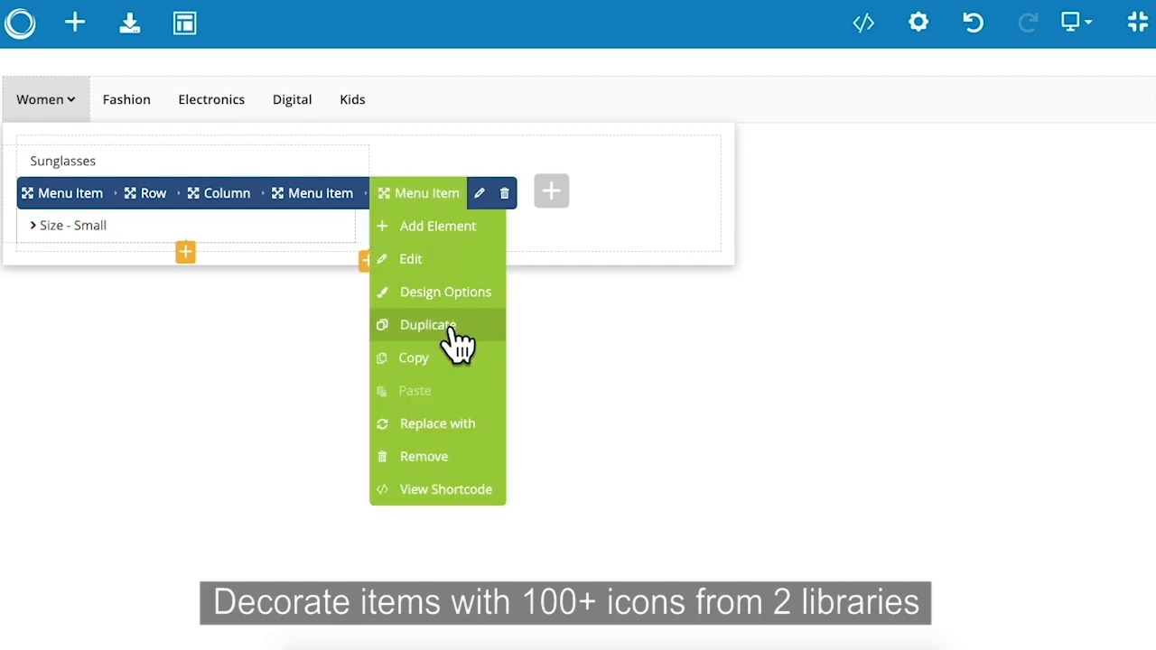
- Duplicate Size - Small into Size - Medium and Size - Large, and add the model photo image
click(428, 324)
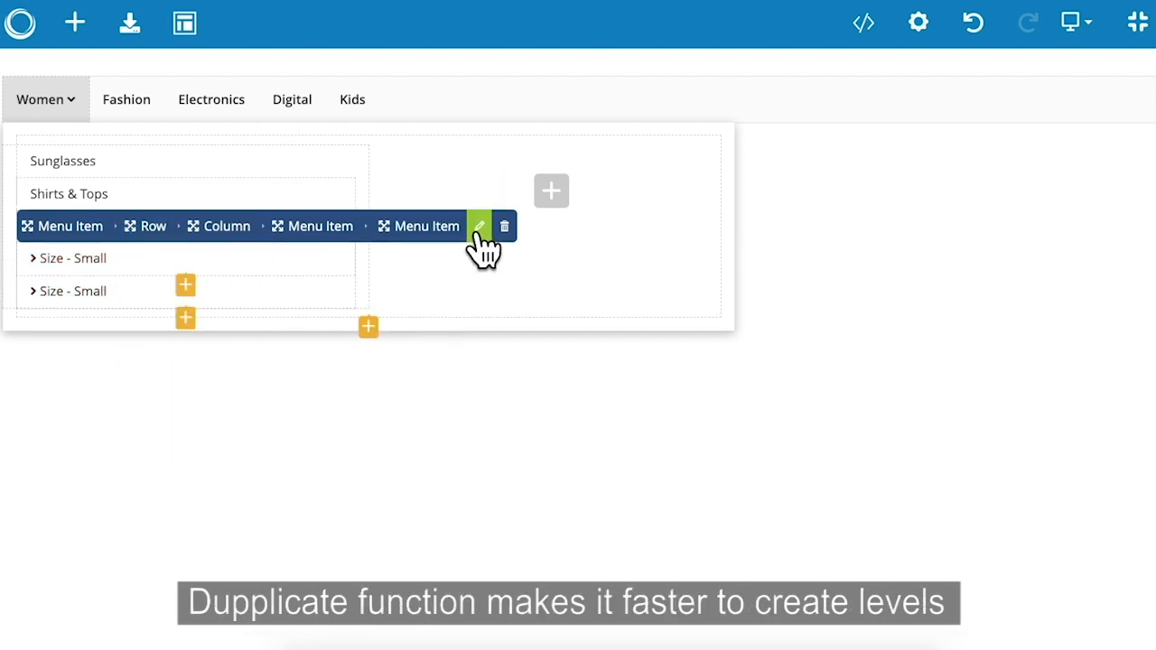
click(478, 226)
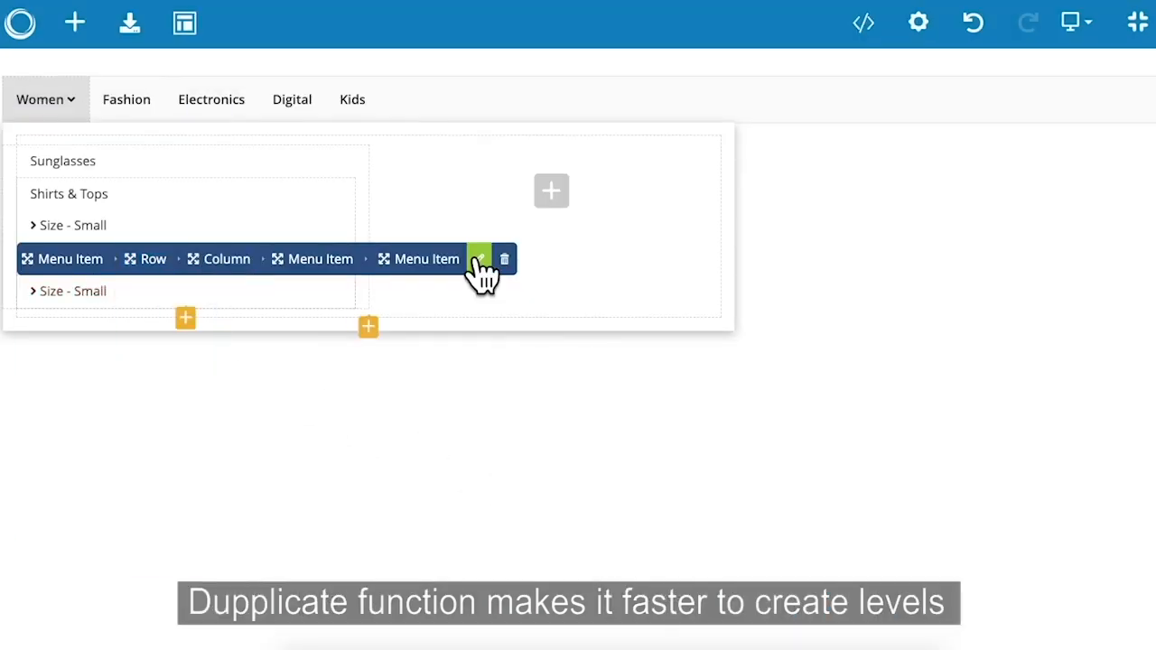
click(479, 260)
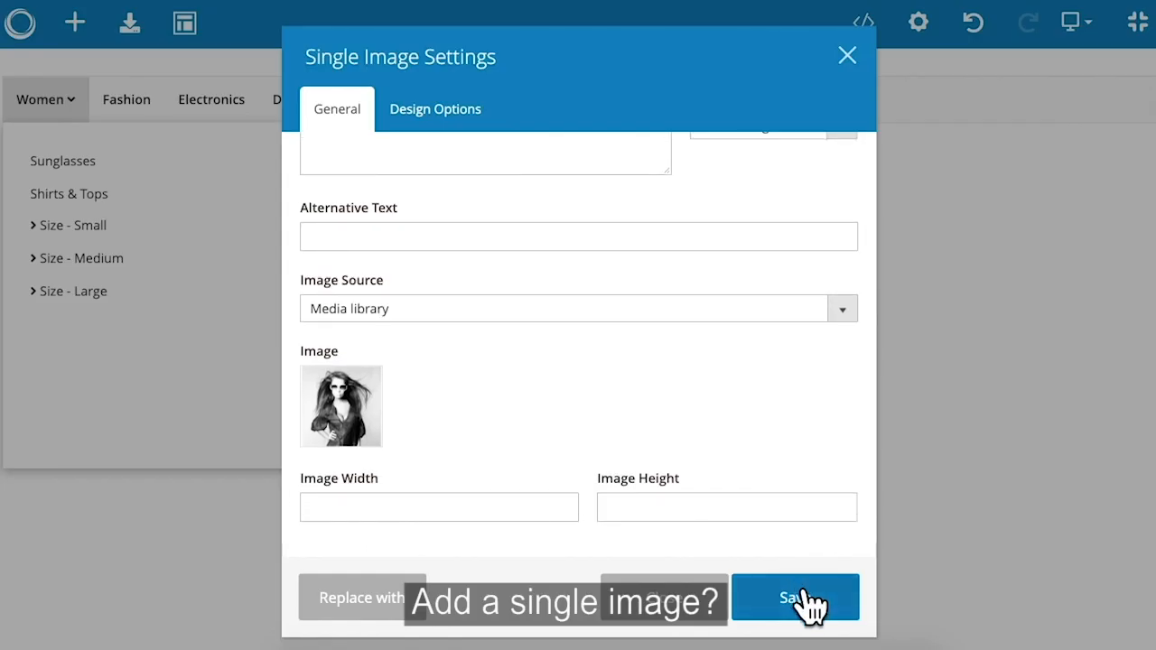
click(794, 597)
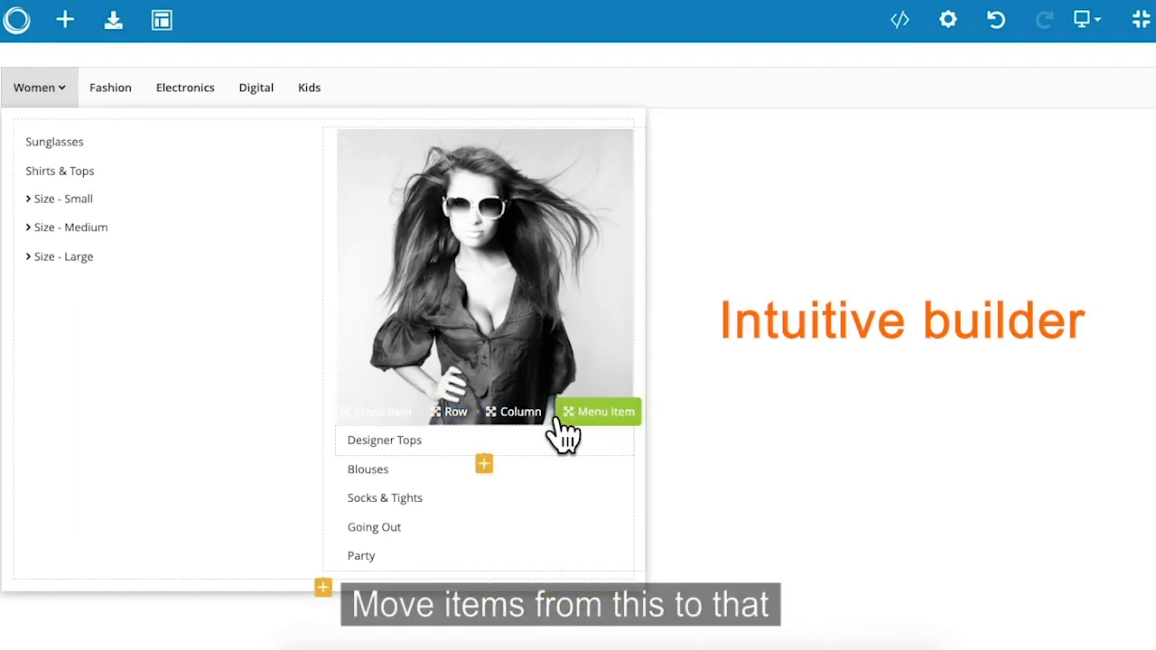
- Drag Designer Tops, Socks & Tights and the other photo items into the left column
click(597, 411)
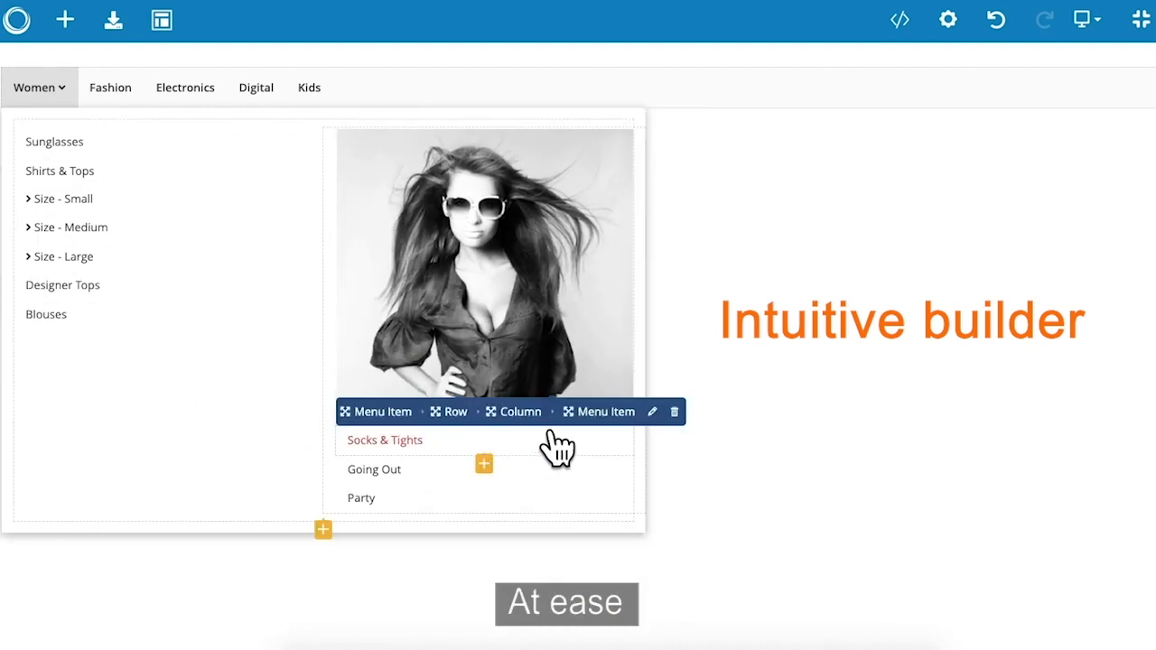
click(605, 411)
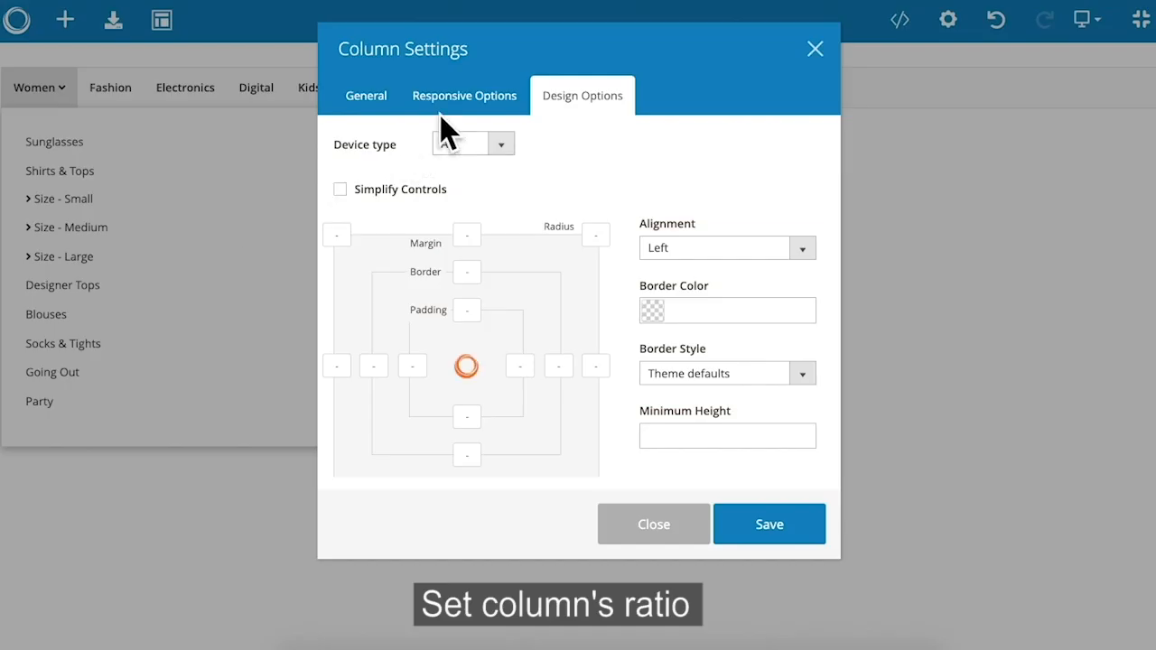
- Set the first column's desktop width to 4 columns - 1/3
click(464, 95)
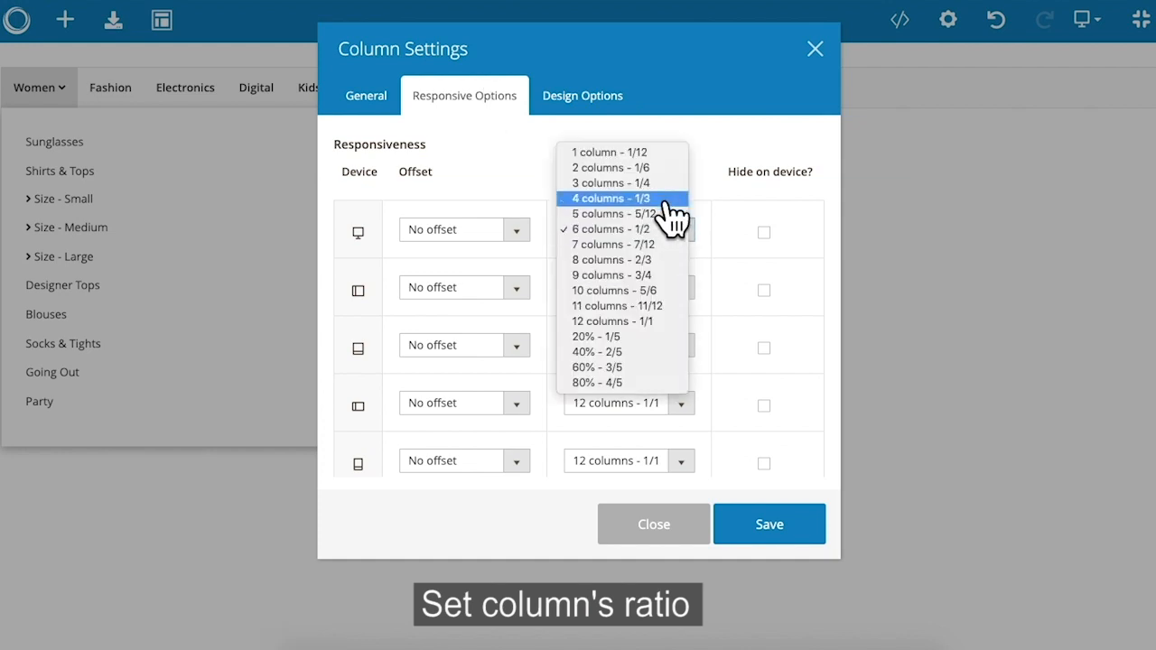
click(609, 198)
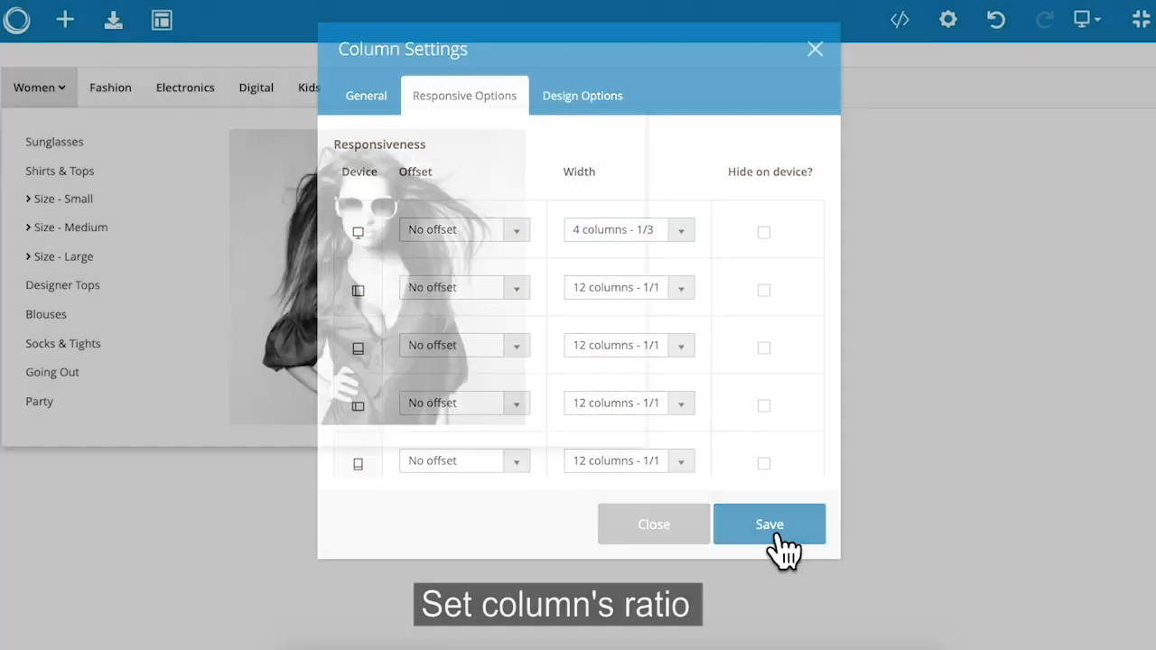
click(581, 95)
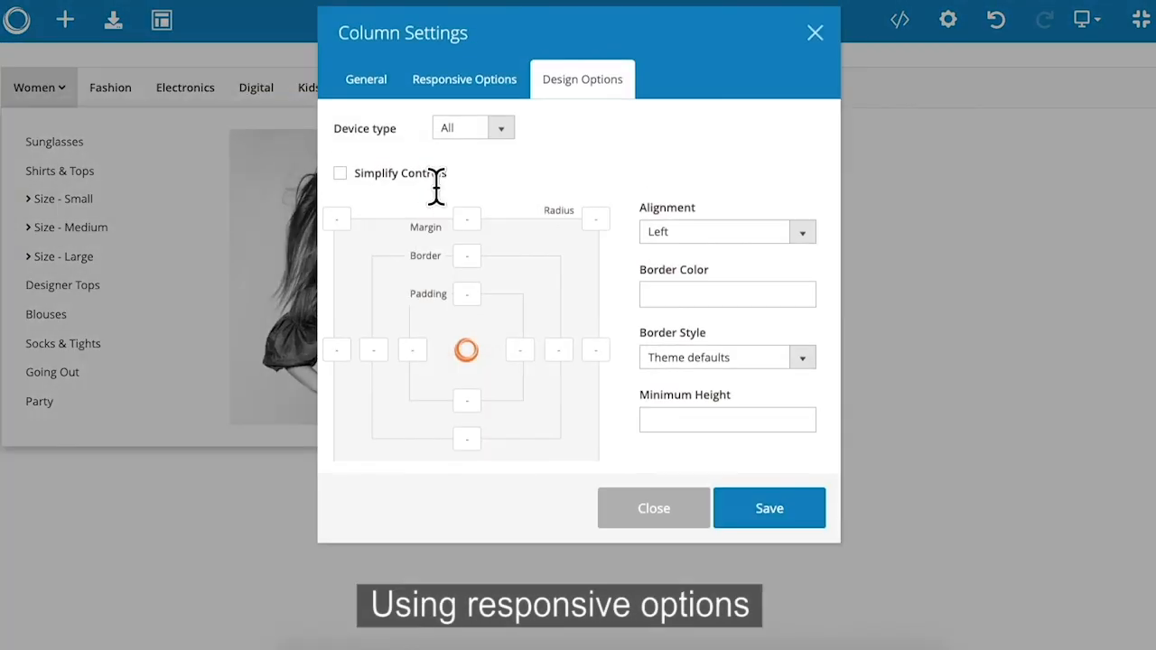
- Set the other column's desktop width to 8 columns - 2/3
click(464, 80)
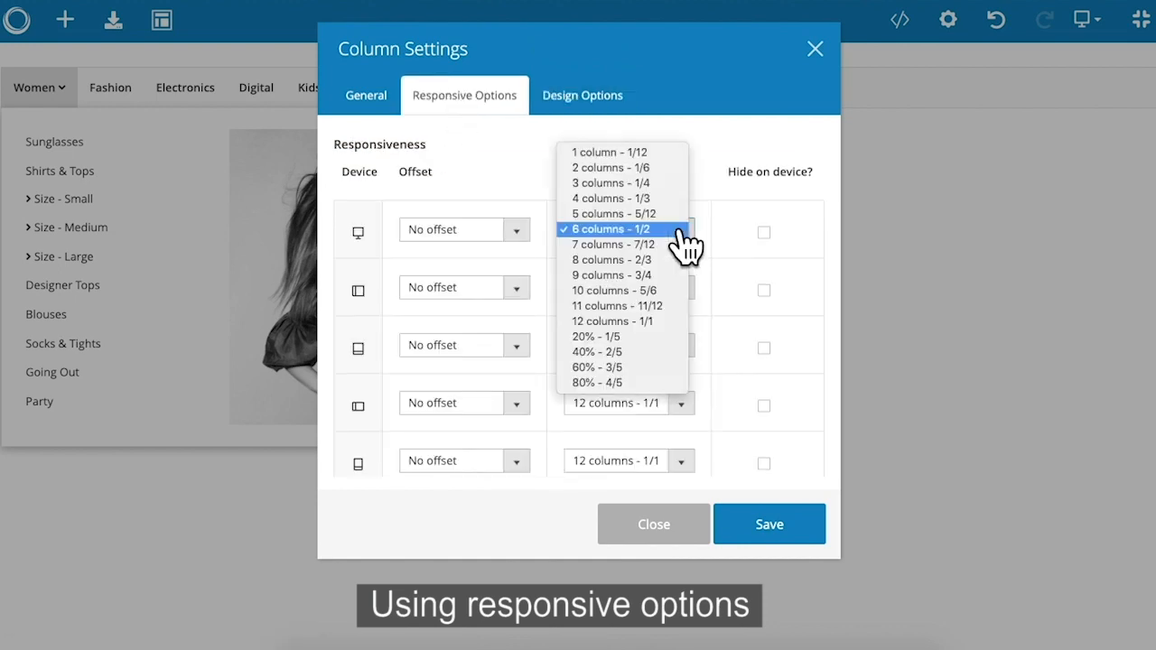
click(613, 259)
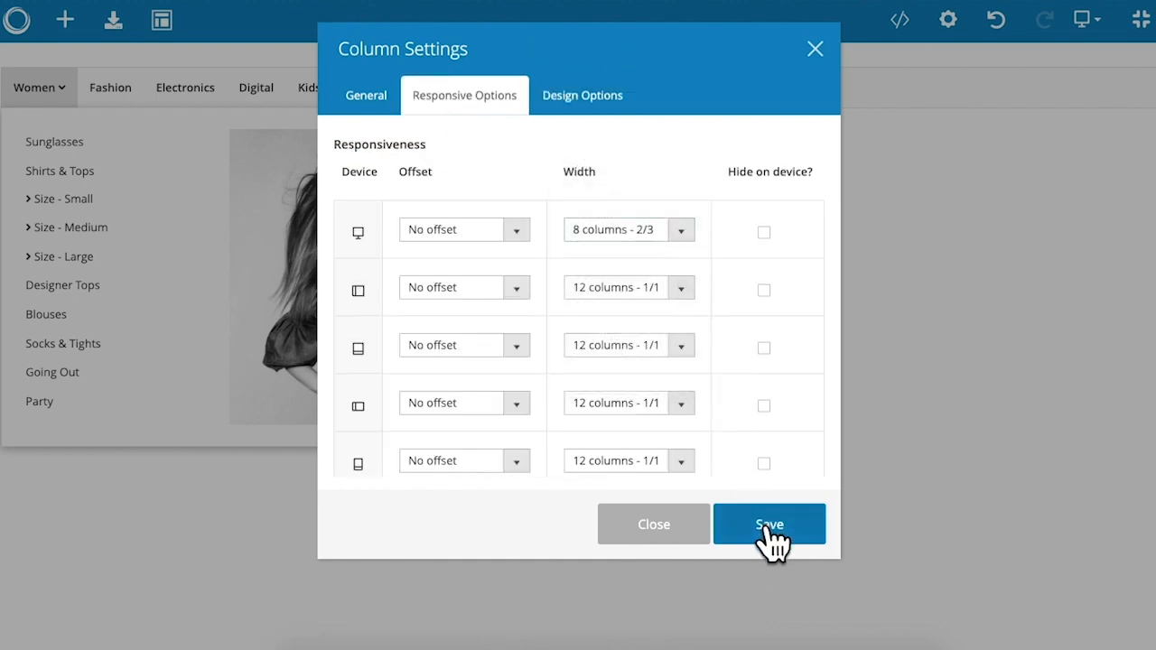
click(769, 524)
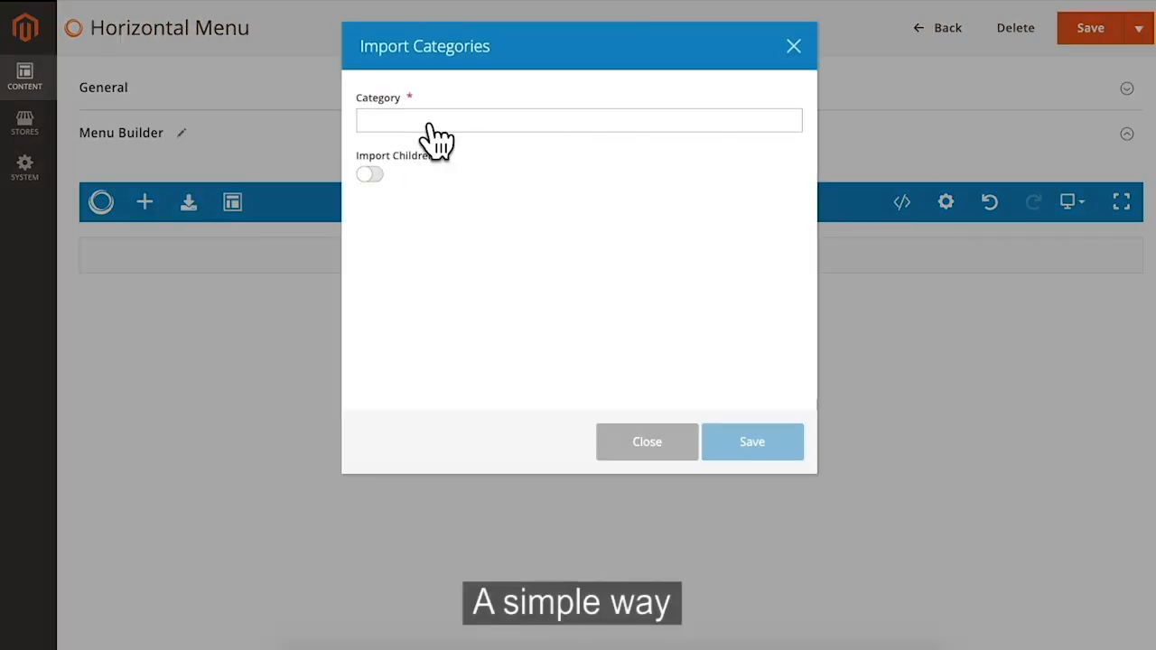
- Import [ID:2] Default Category with its children and check the Collections subcategories
click(578, 120)
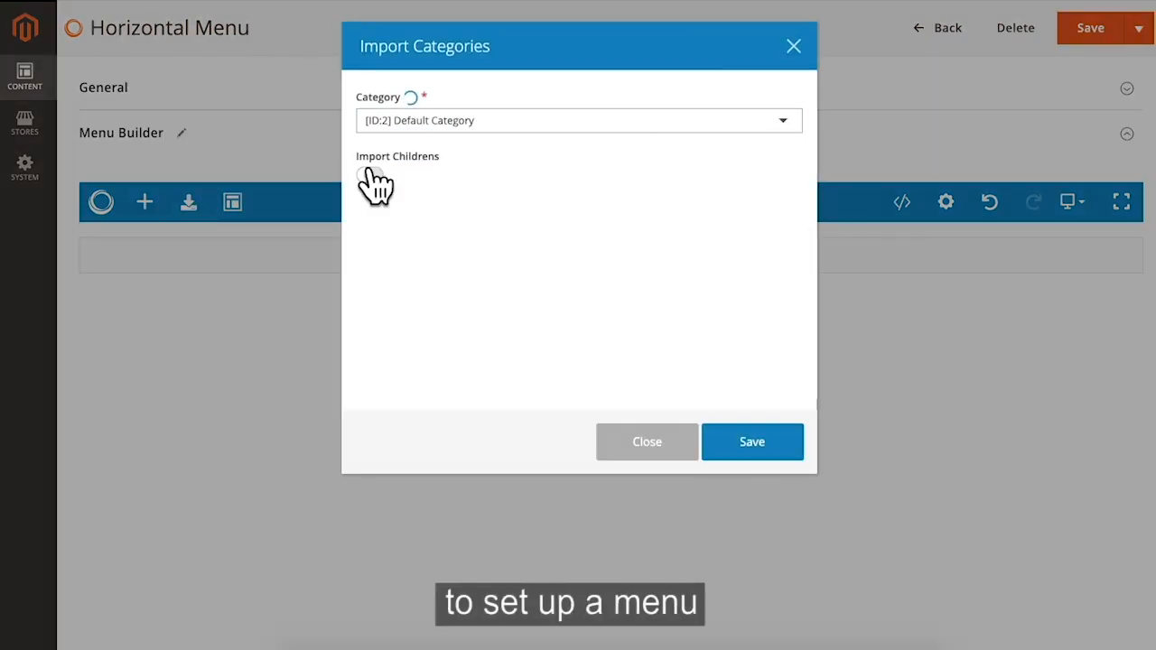
click(752, 442)
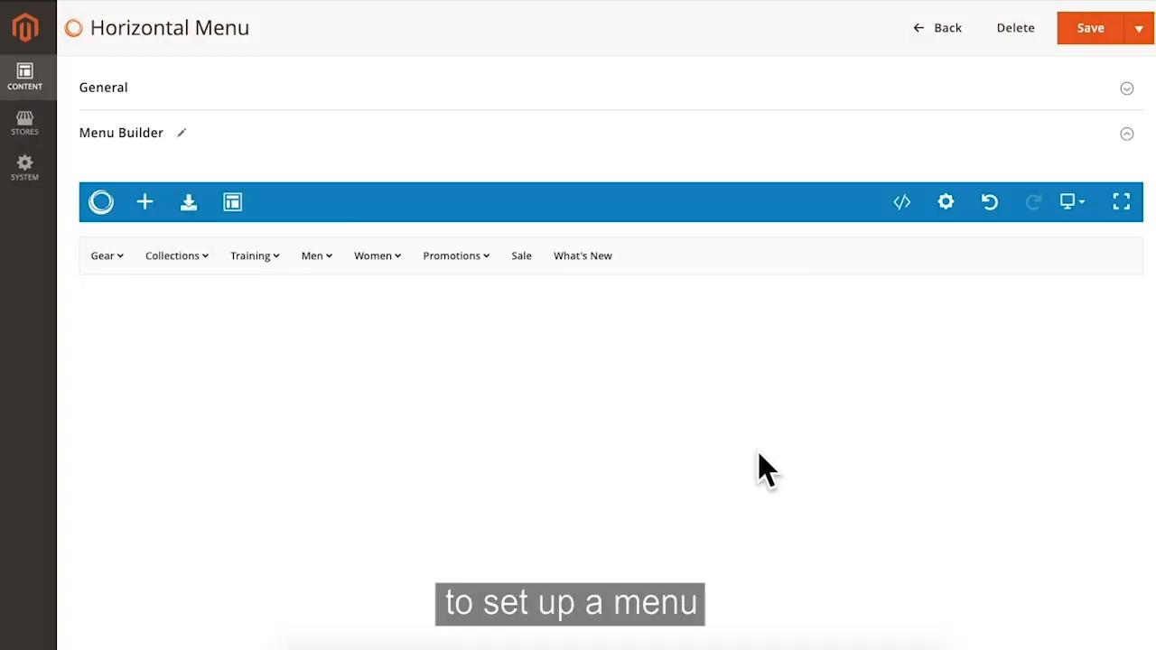
click(174, 255)
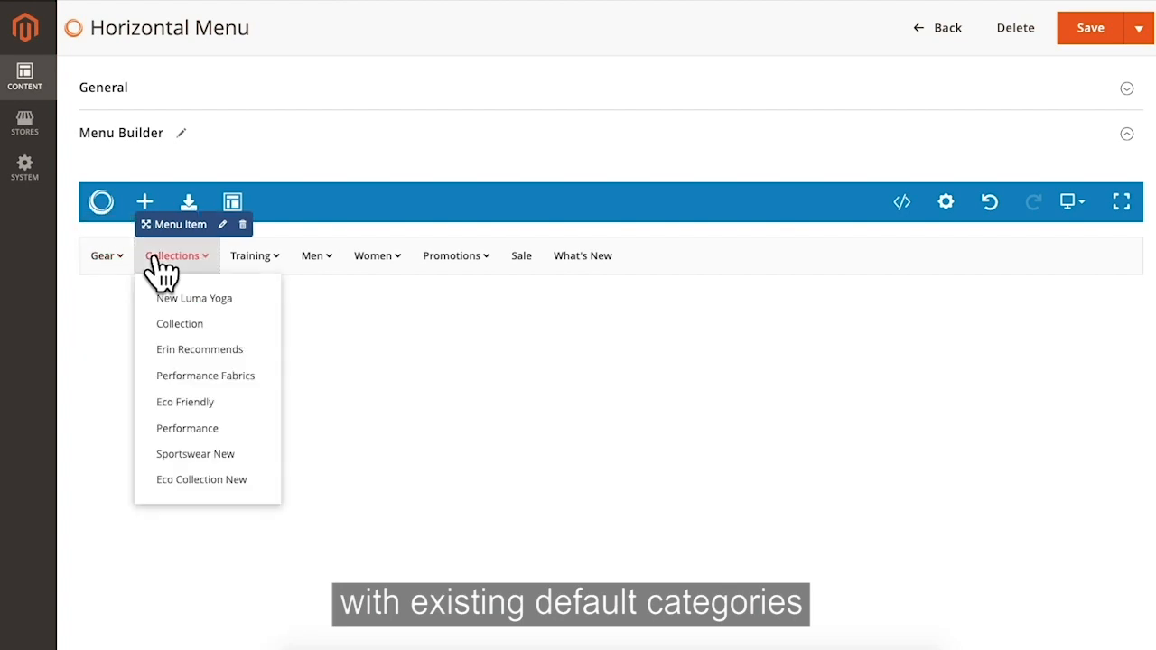
click(1089, 27)
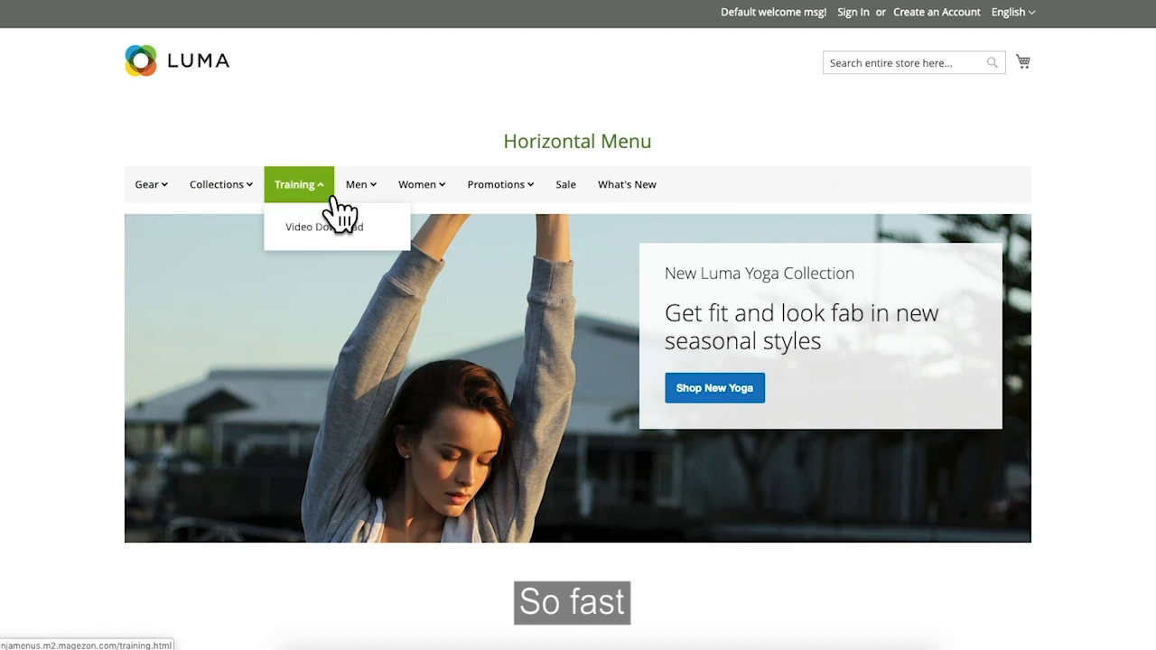
mouse_move(565, 185)
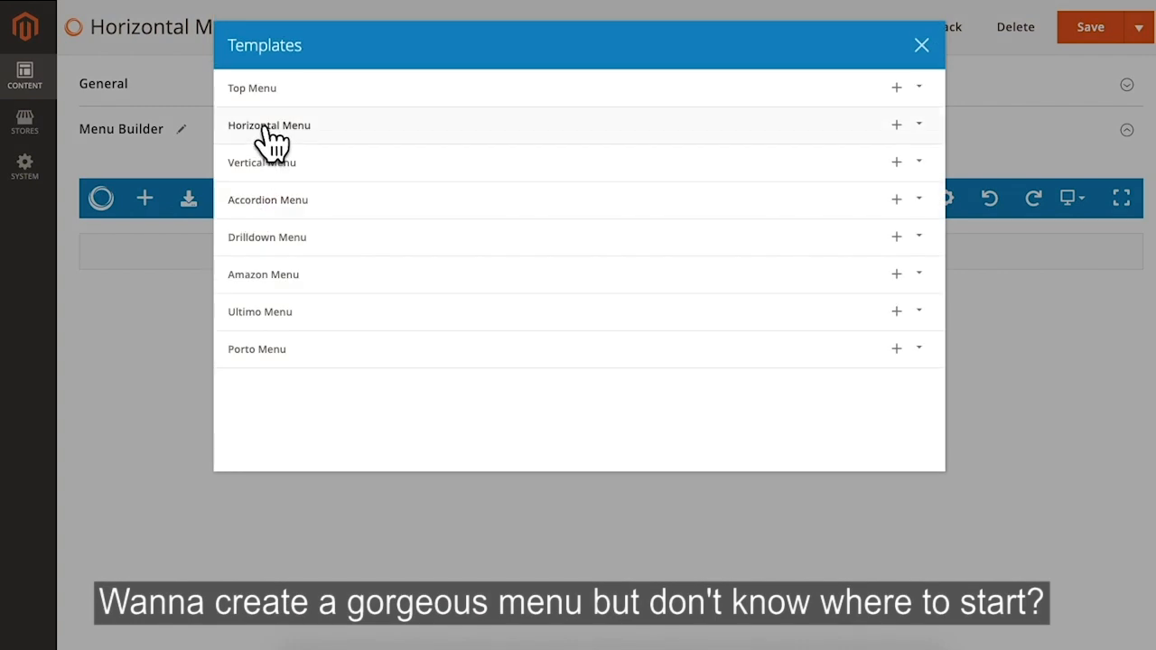
mouse_move(898, 140)
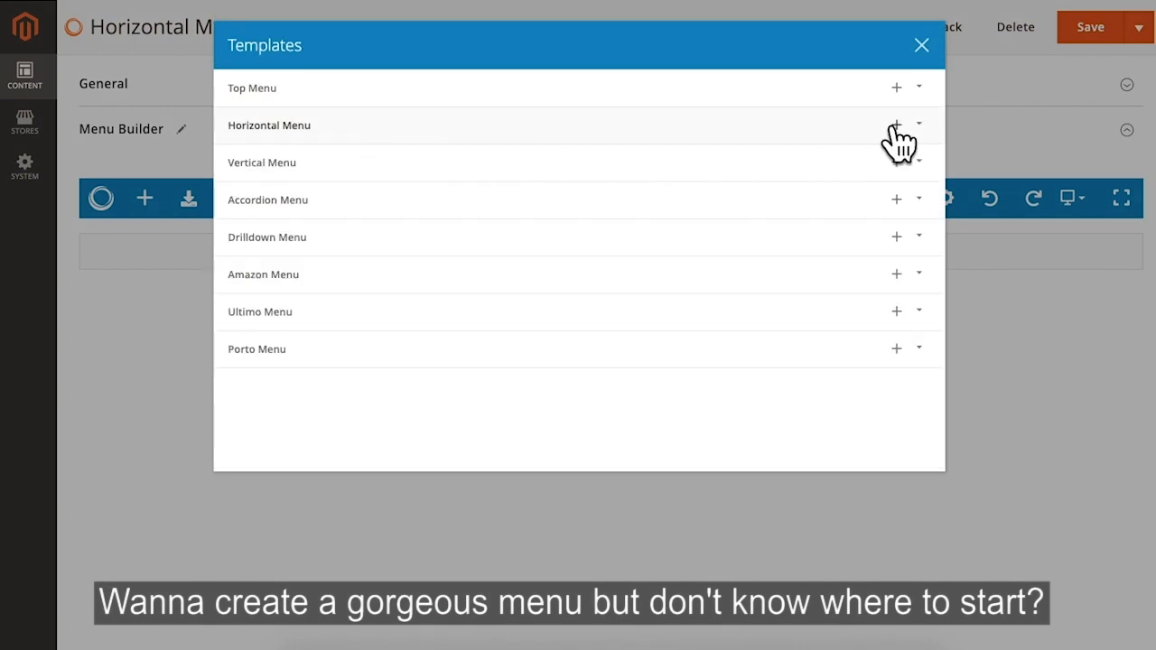
- Add the Horizontal Menu template to the builder
click(921, 45)
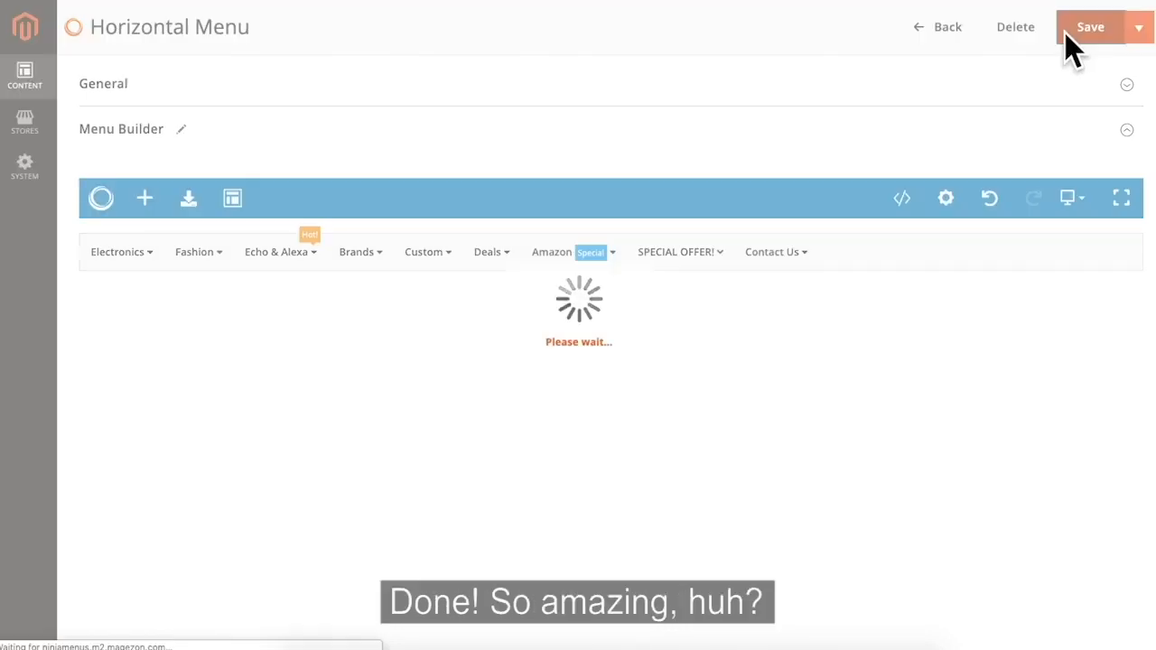
- Hover Echo & Alexa, Custom and Amazon on the storefront to view their dropdowns
click(1090, 26)
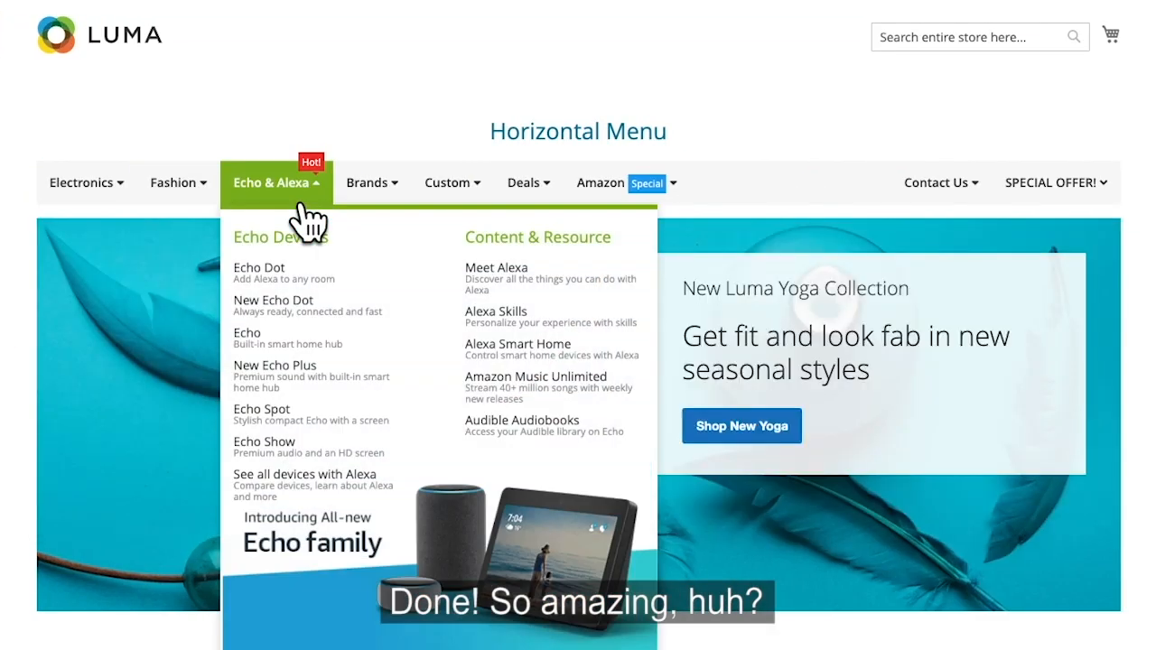
click(453, 182)
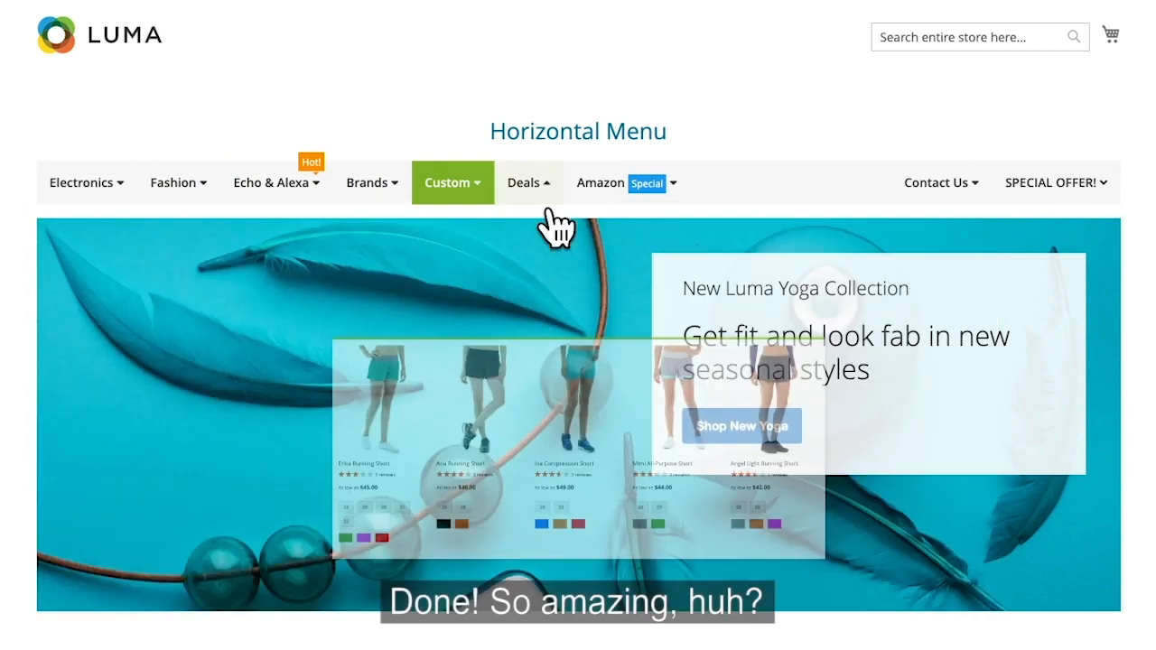
click(614, 182)
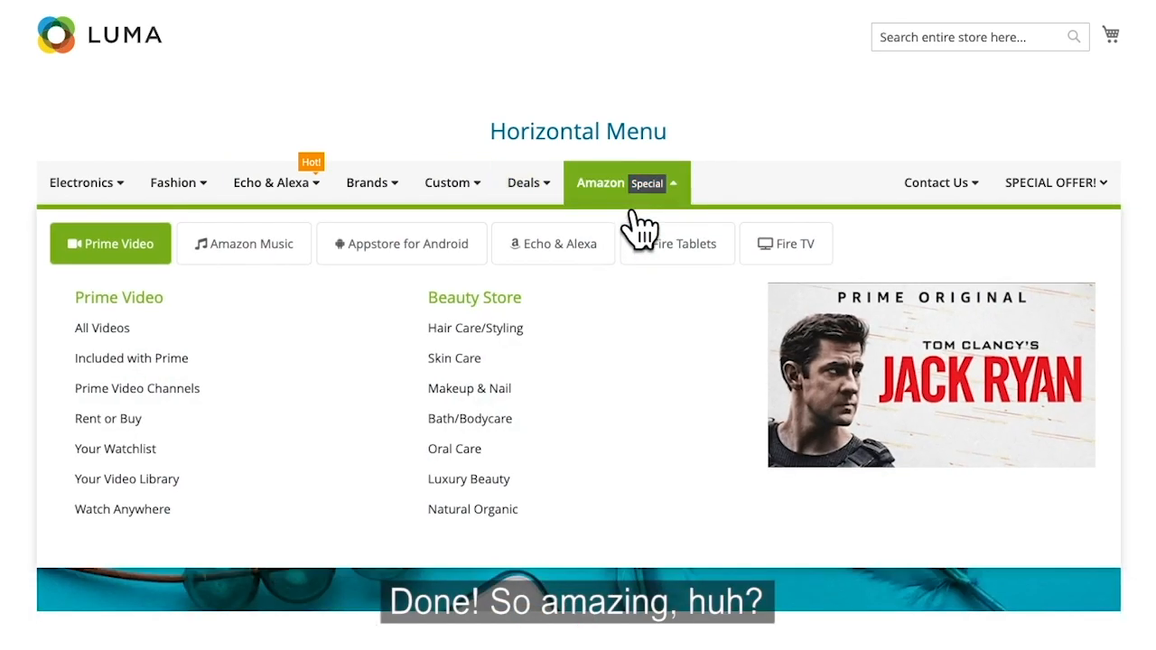